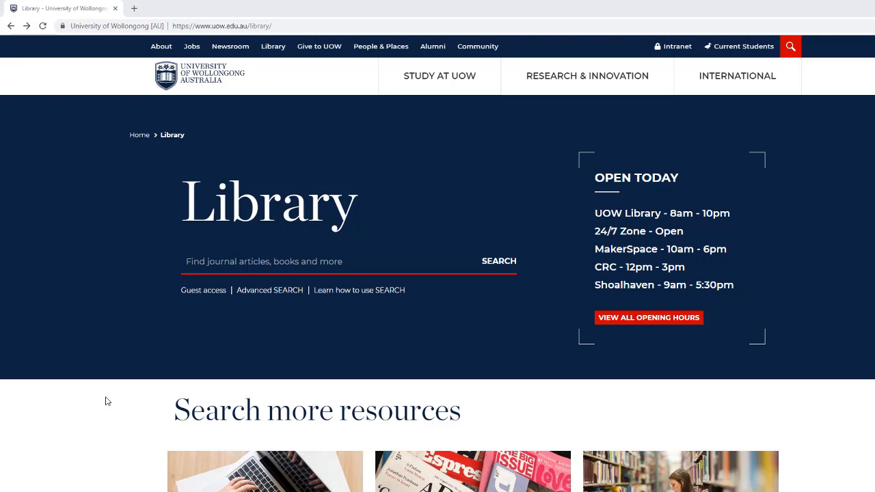
- Bring the Search more resources section with A-Z Databases, A-Z Journals and Catalogue into view
scroll(down, 3)
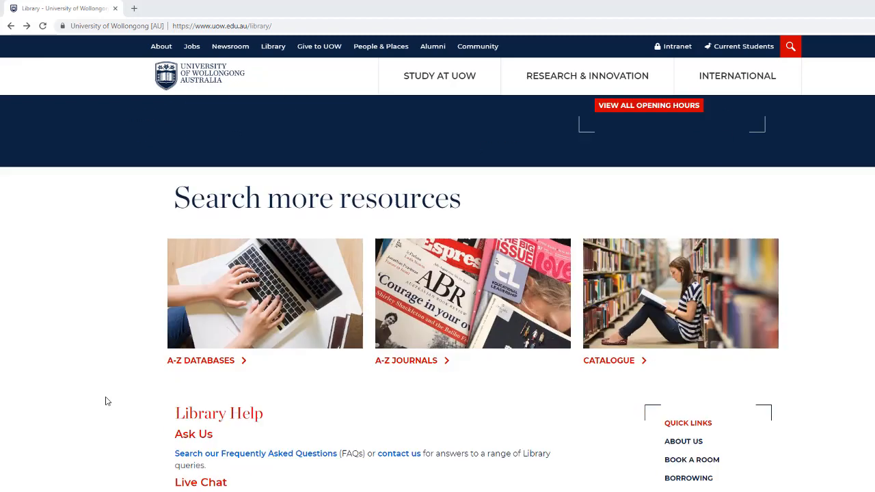
- From A-Z Databases, filter to the letter U and launch Ulrichsweb, reaching the library login page
click(201, 361)
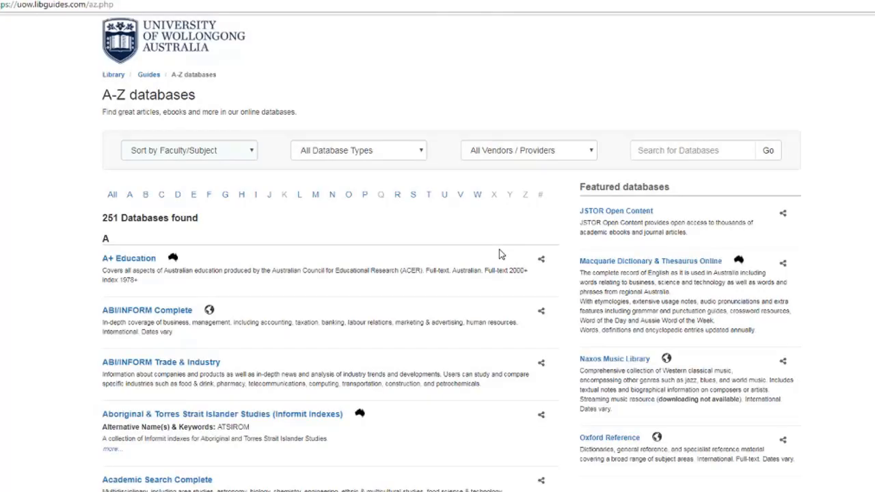
click(443, 194)
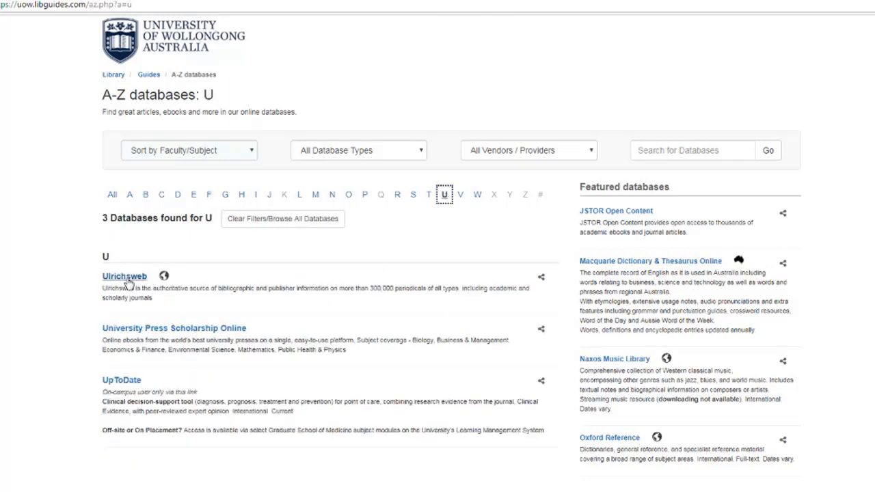
click(125, 276)
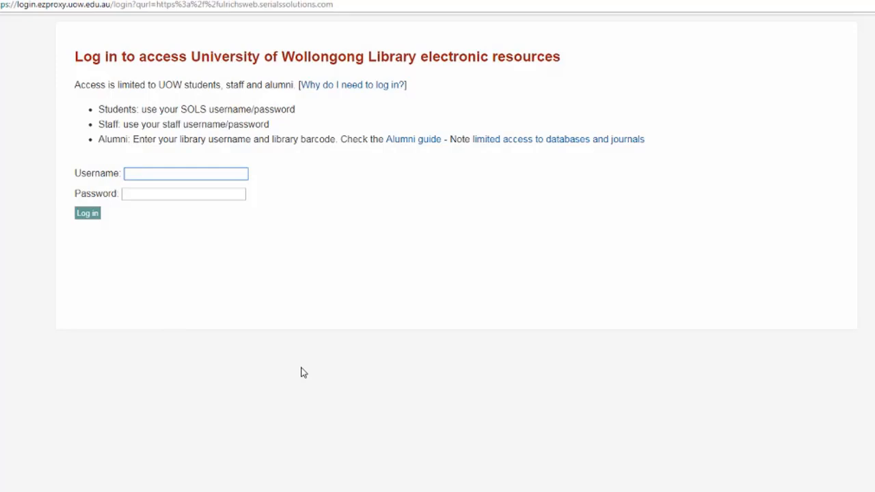
- Log in through UOW EZproxy to reach the Ulrichsweb Global Serials Directory search page
click(185, 172)
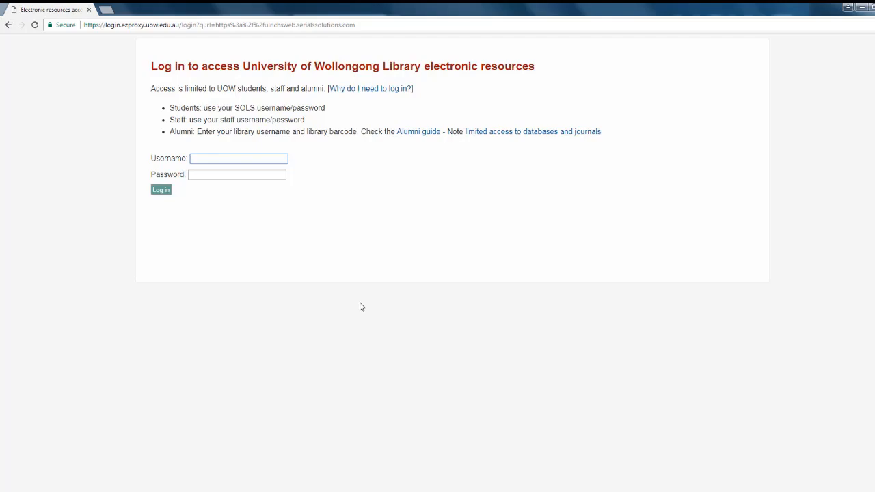
click(161, 188)
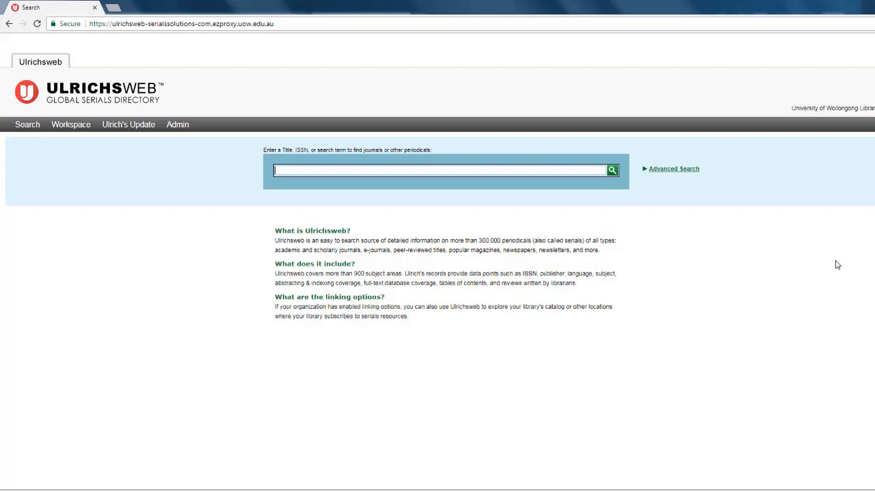
- Enter 'journal of business ethics' as the title query in the Ulrichsweb search box
text(journal of business ethics)
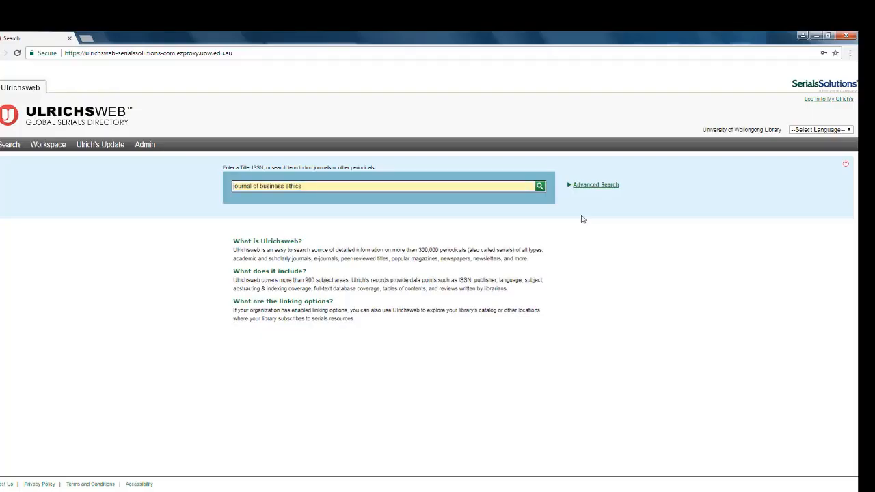
click(538, 186)
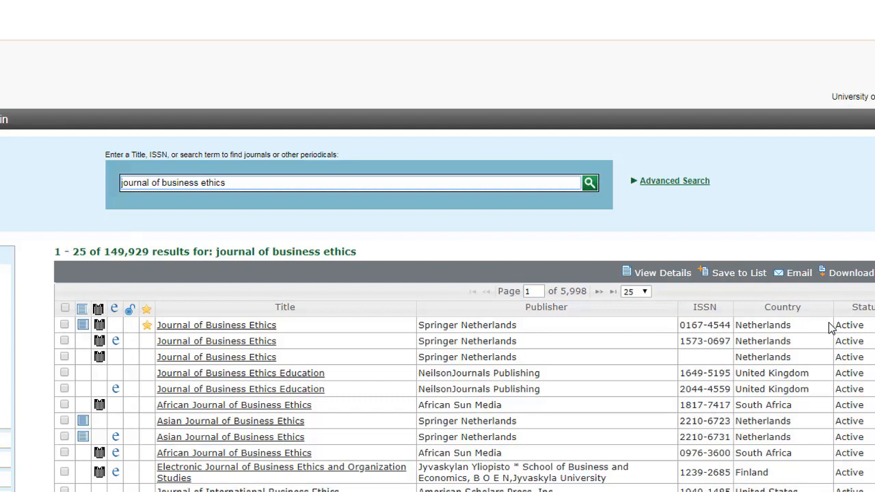
mouse_move(514, 203)
text(ethical consumer)
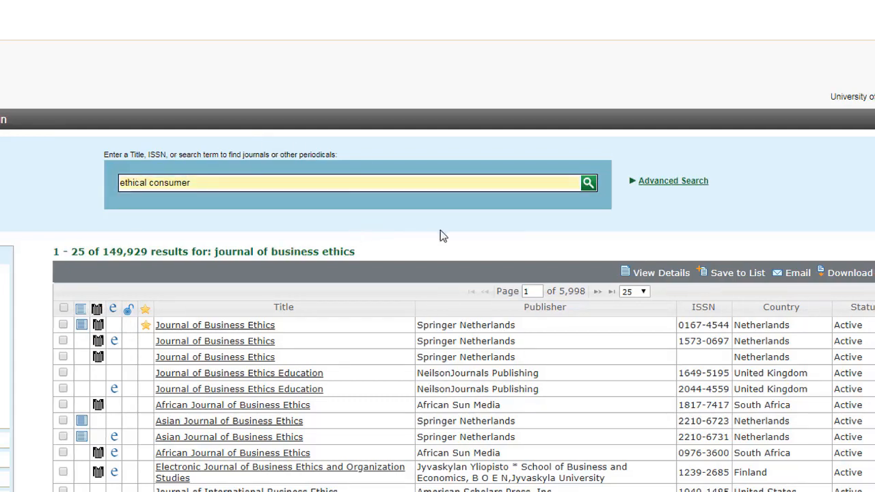
- Run the search for 'ethical consumer', returning 1,945 results headed by Ethical Consumer
click(587, 183)
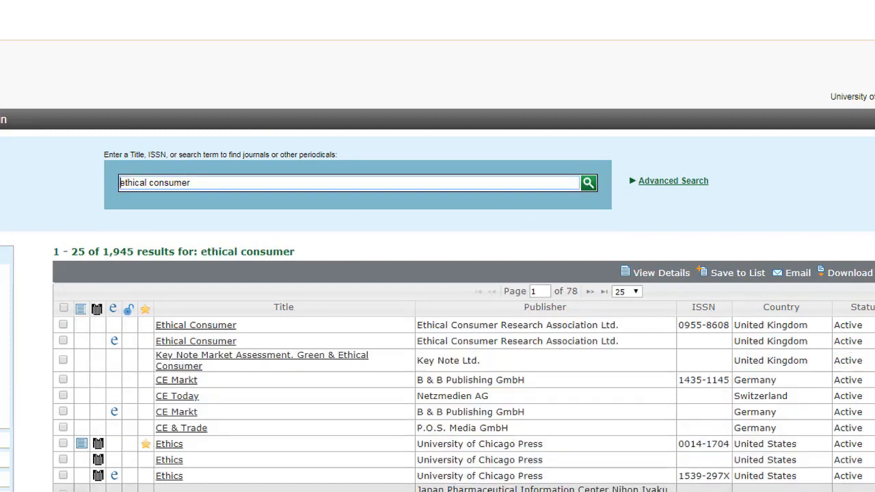